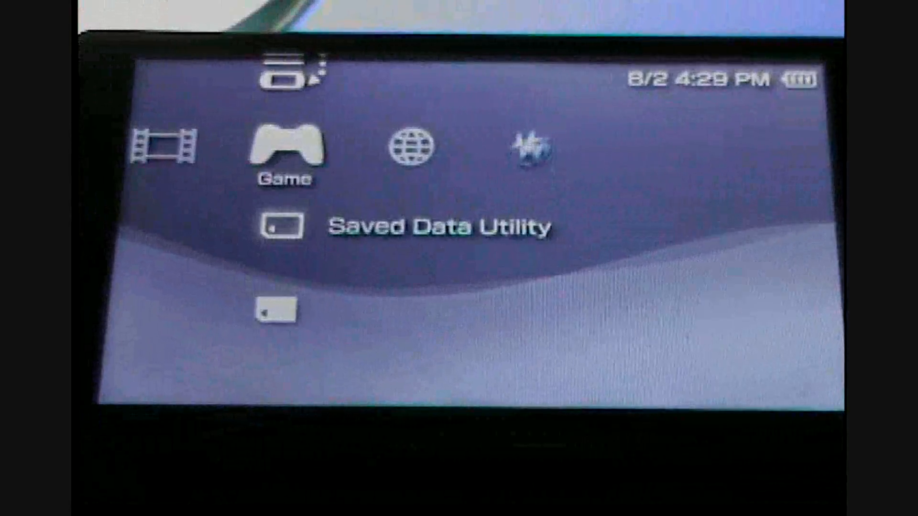
scroll("left", 3)
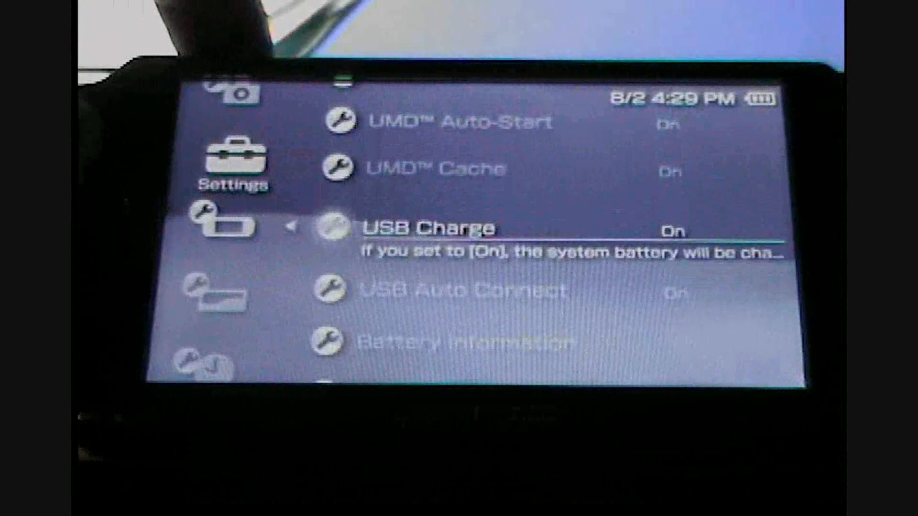
scroll("up", 3)
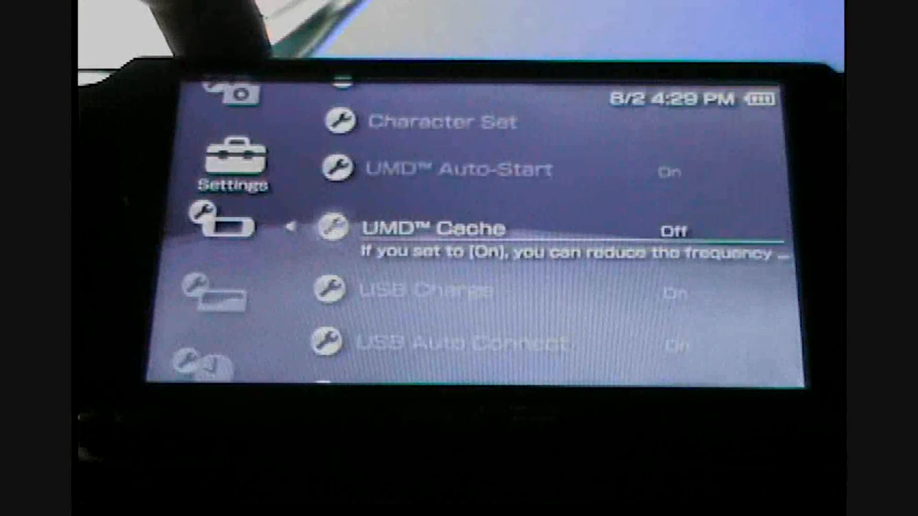